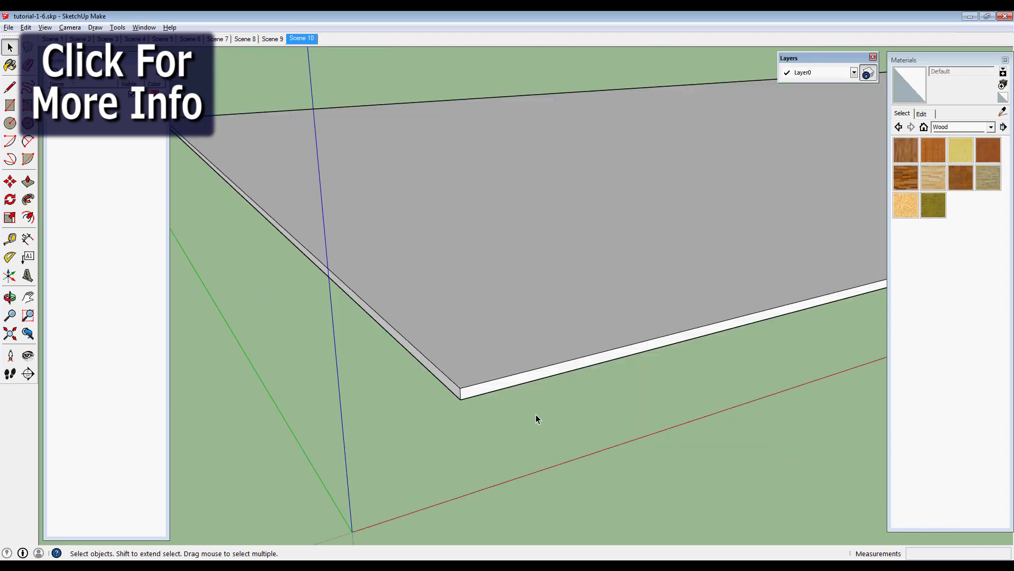
Isolate the right back-wall framing layer so only that stud wall with its window opening shows
{"action": "left_click", "coordinate": [363, 38]}
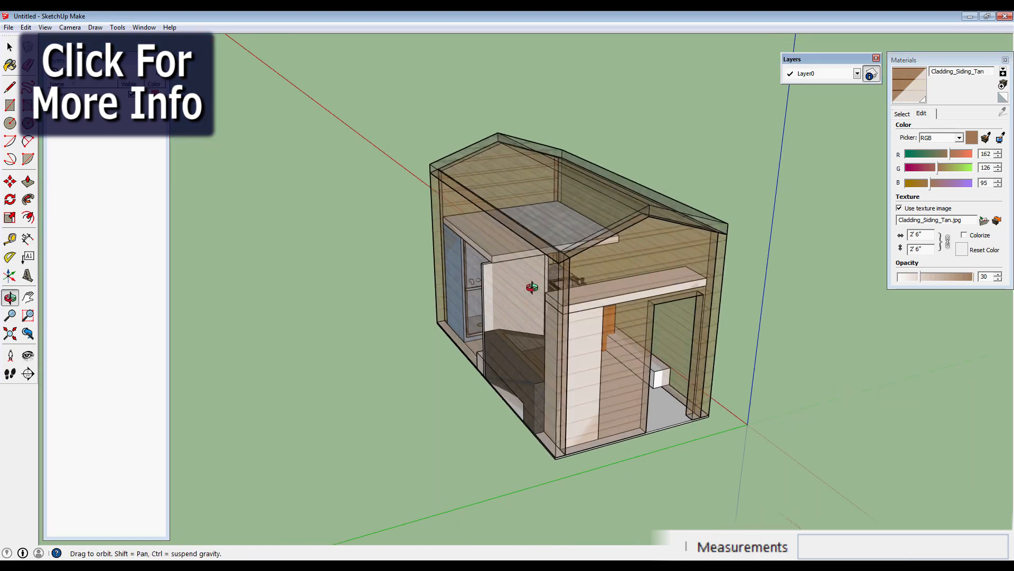
{"action": "left_click_drag", "start_coordinate": [530, 288], "coordinate": [588, 347]}
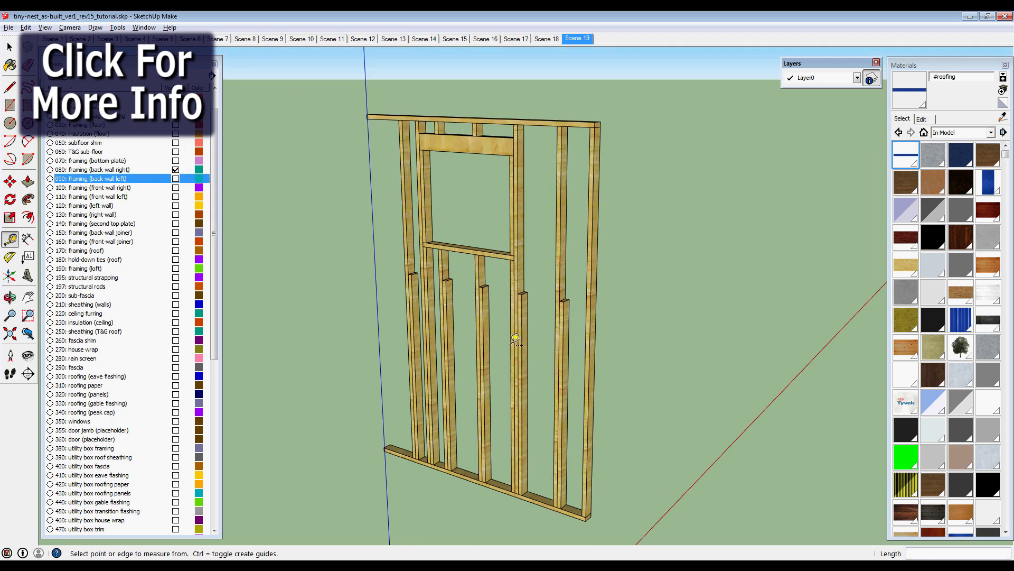
Show all wall framing and rafters, enable the walls sheathing layer and Push/Pull the plywood panel
{"action": "left_click", "coordinate": [638, 38]}
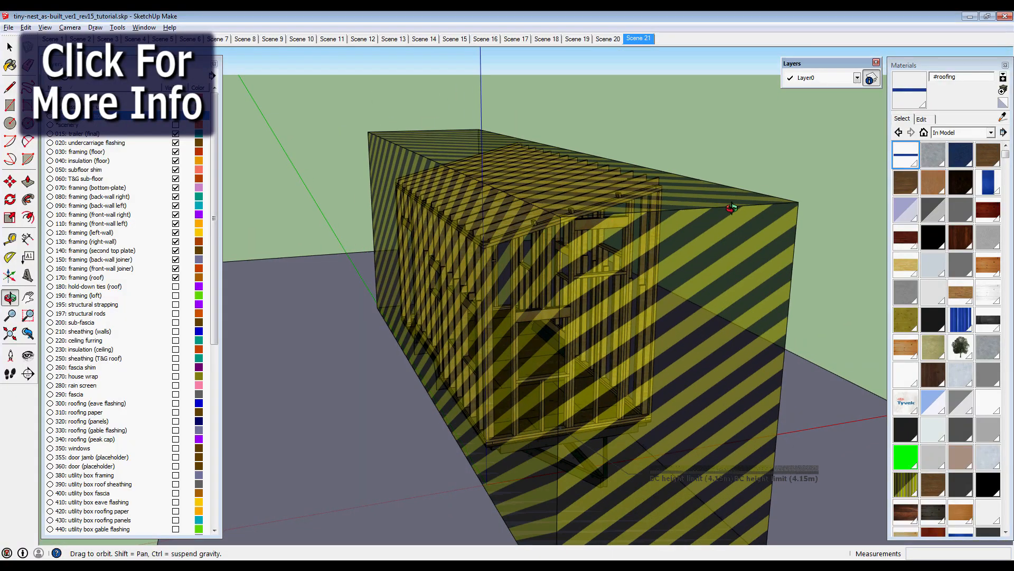
{"action": "left_click_drag", "start_coordinate": [728, 208], "coordinate": [650, 279]}
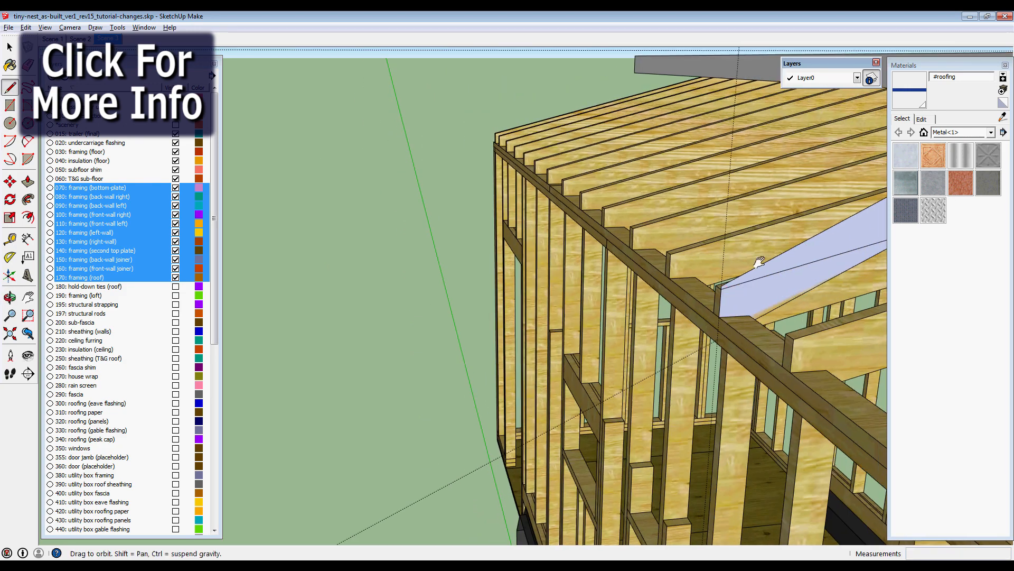
{"action": "left_click", "coordinate": [220, 38]}
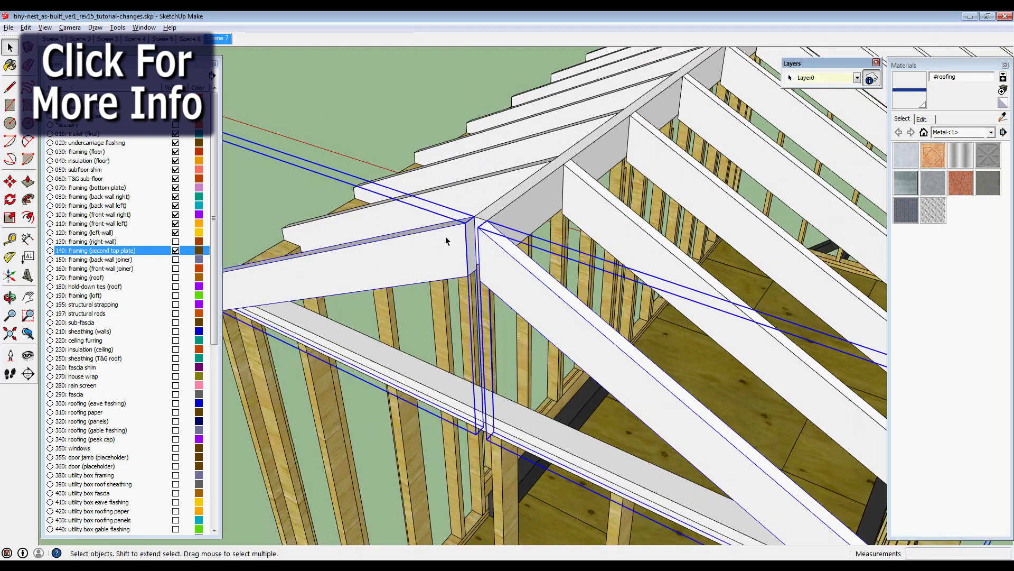
{"action": "left_click", "coordinate": [423, 38]}
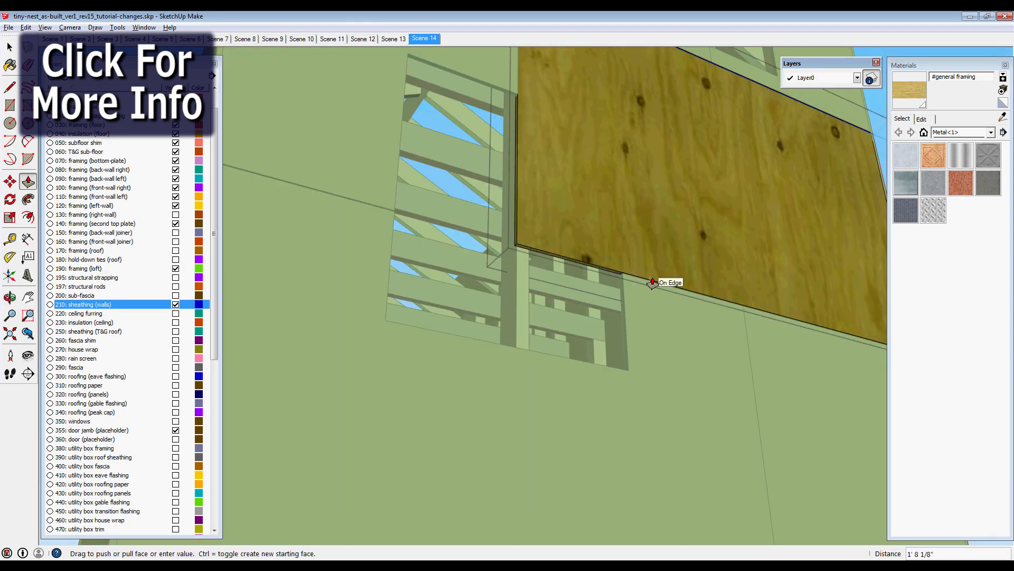